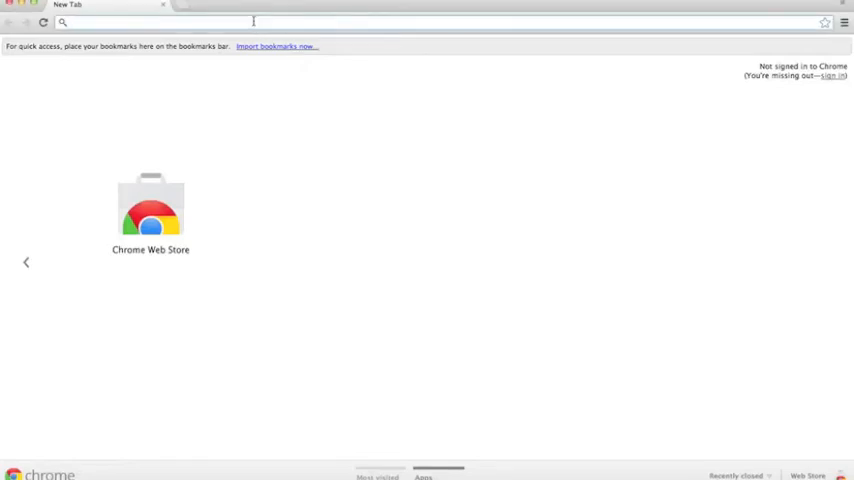
Step: Load makercam.com in Google Chrome
text(makercam.com)
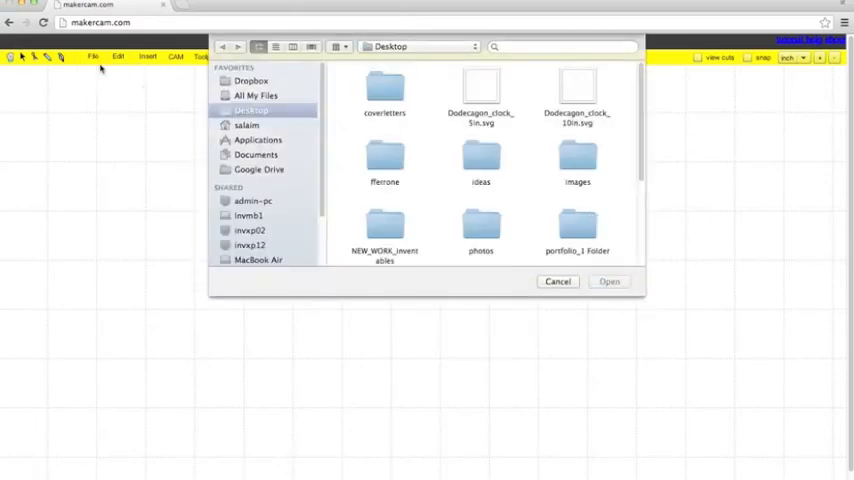
Step: Open Dodecagon_clock_5in.svg from the Desktop onto the MakerCAM canvas
click(577, 90)
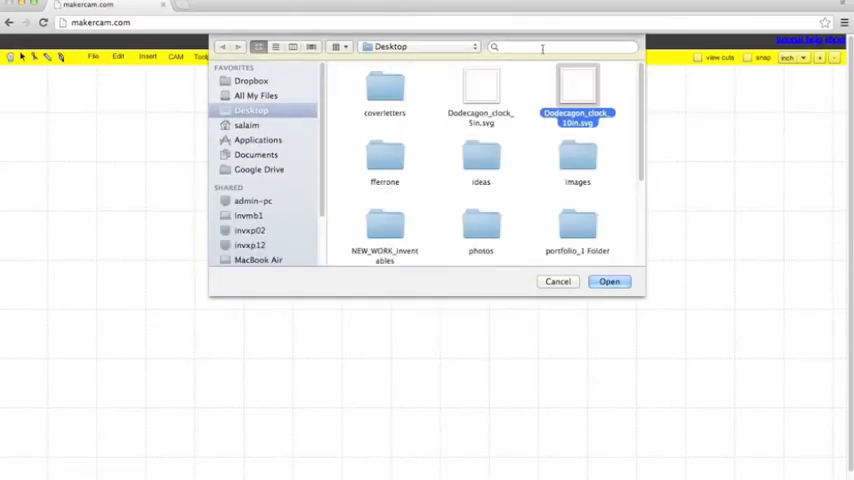
click(480, 90)
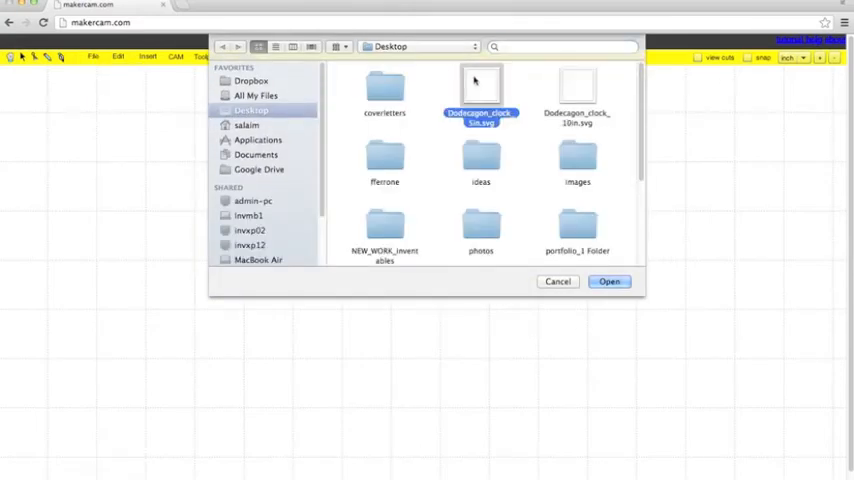
click(609, 281)
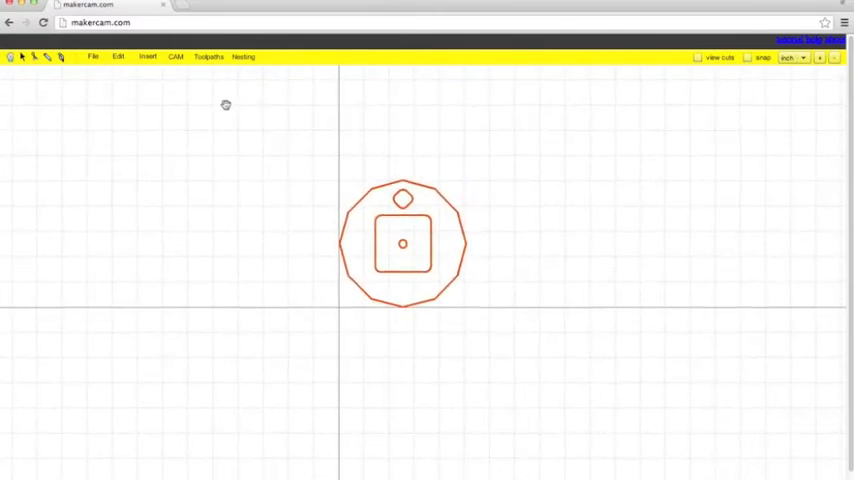
Step: Zoom in, deselect the dodecagon outline, and select the small diamond hanging hole
click(820, 57)
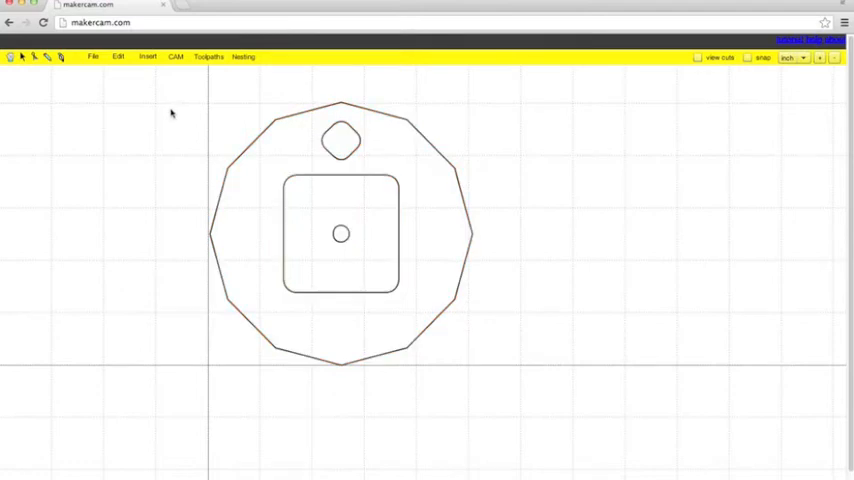
click(340, 140)
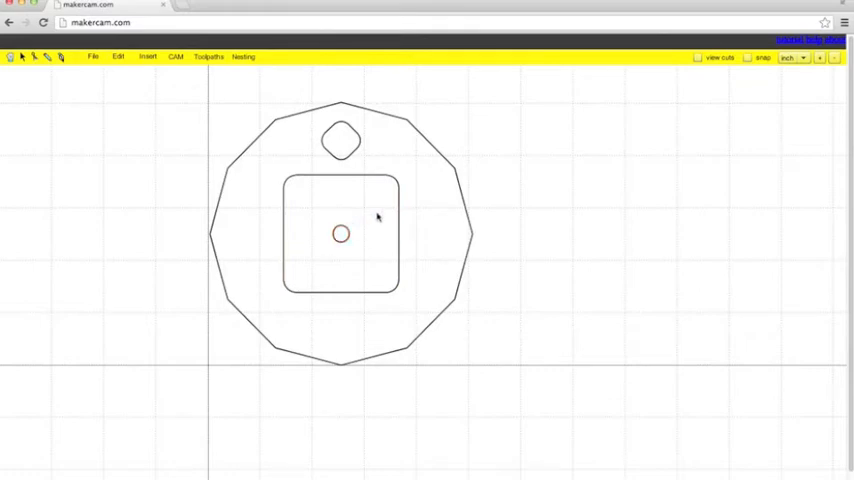
mouse_move(363, 190)
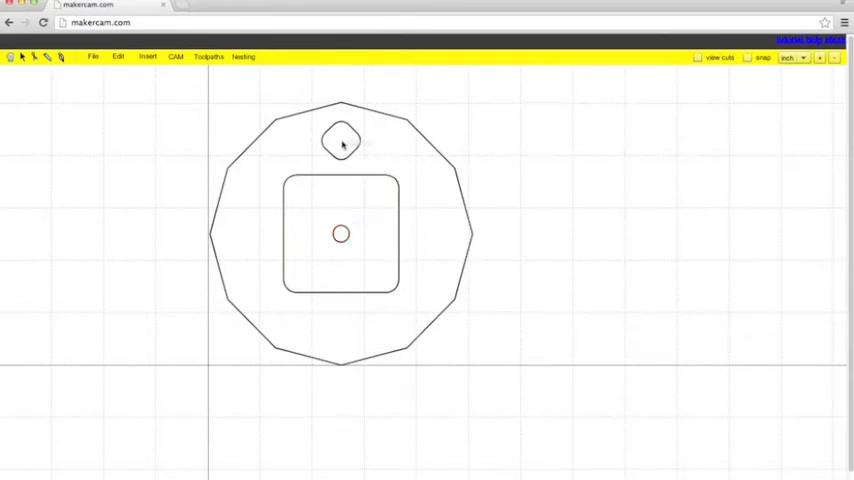
click(341, 140)
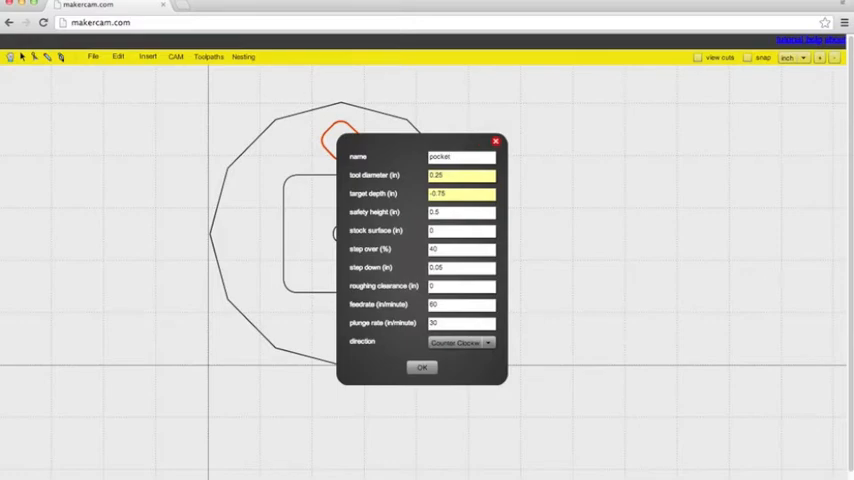
Step: Create pocket_hang with 0.125 in tool, -0.4 depth, 0.03125 step down, feed 30, plunge 10
text(_1)
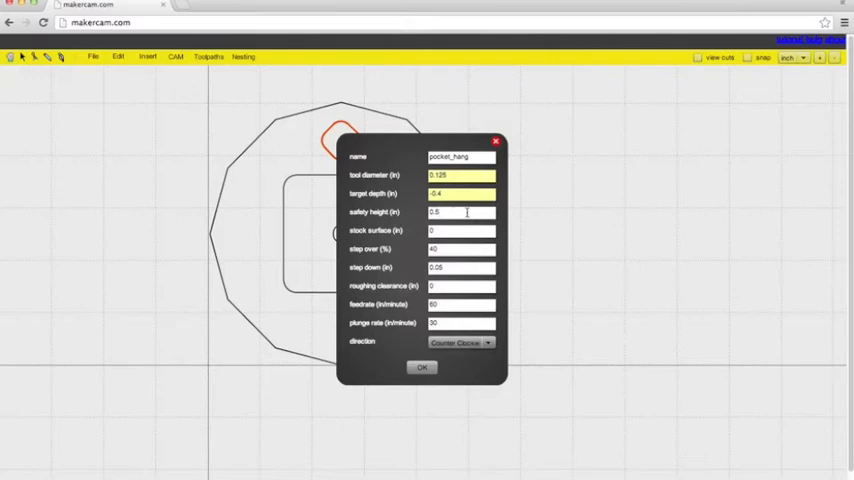
text(0.125)
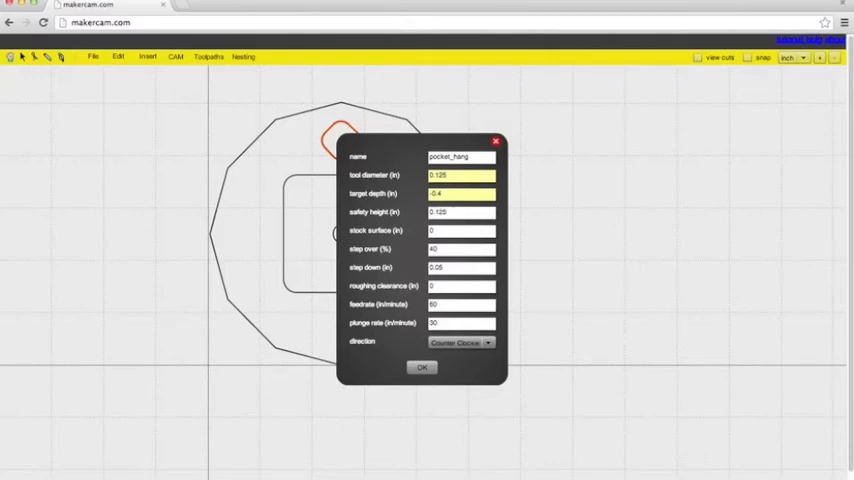
text(0.0)
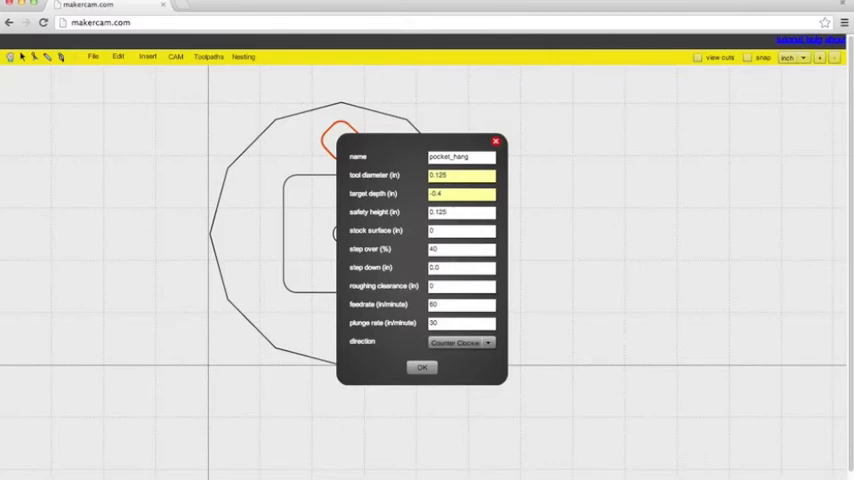
text(0.03125)
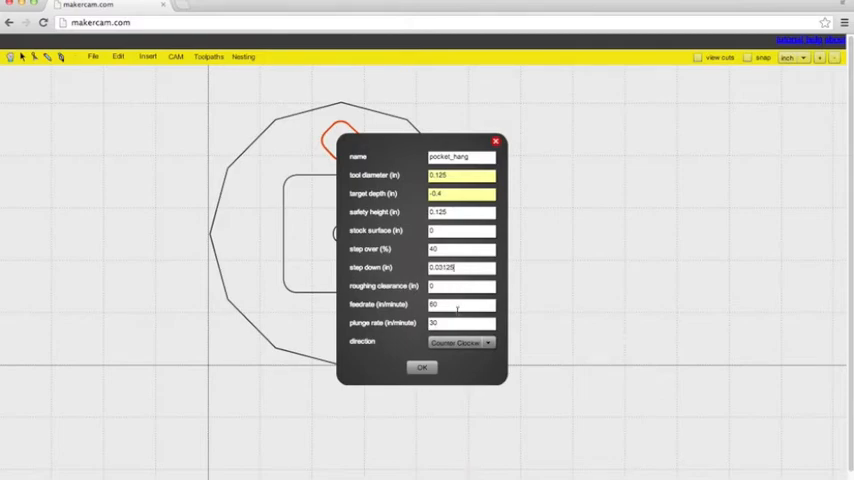
click(460, 304)
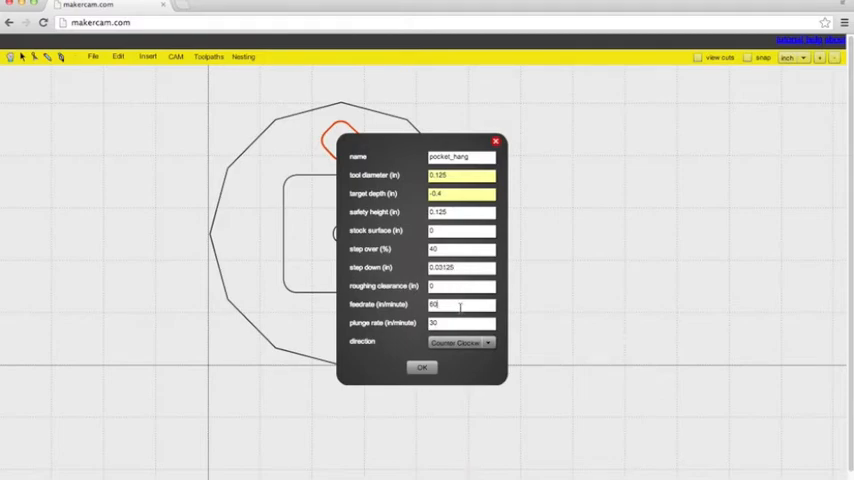
text(3)
click(461, 322)
text(10)
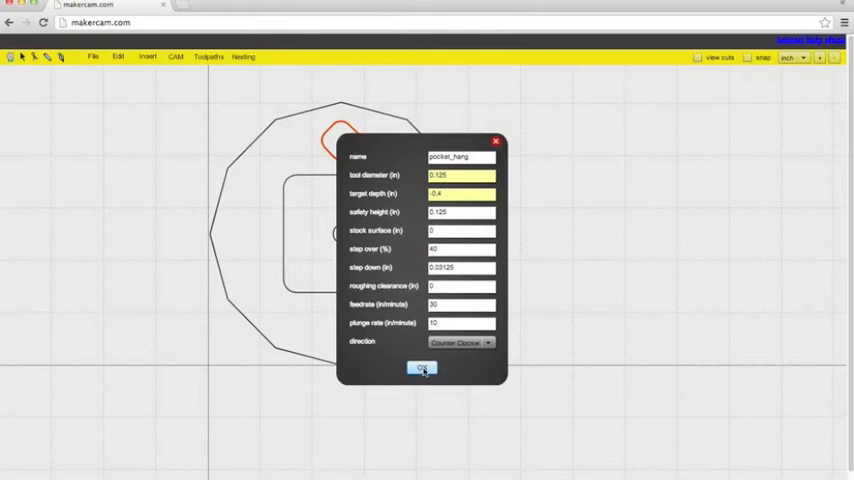
click(421, 368)
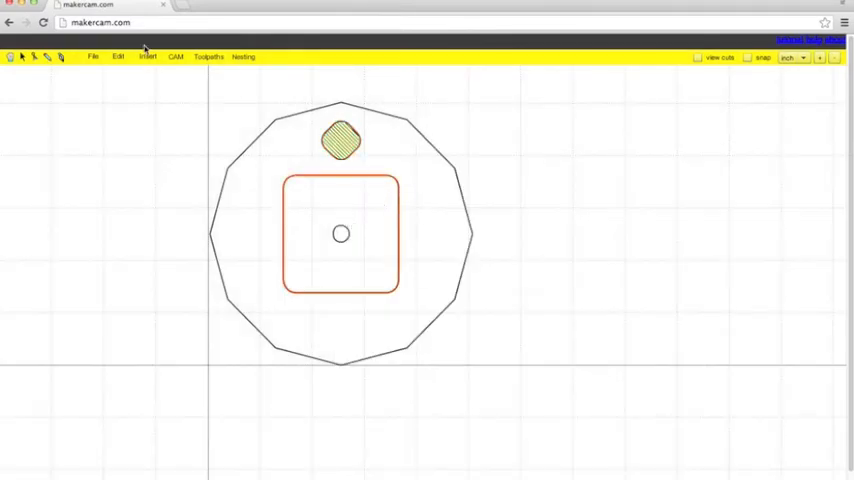
Step: Pocket the rounded square as pocket_clock: 0.125 tool, -0.6 depth, 0.03125 step down
click(147, 56)
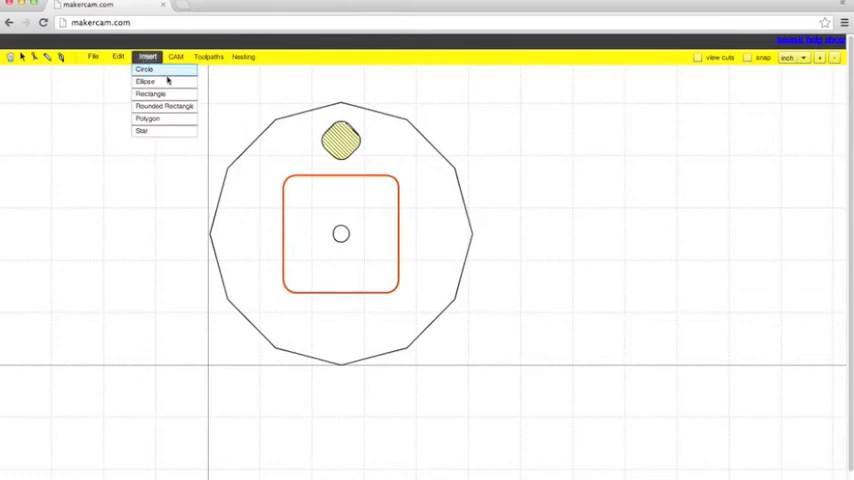
click(175, 56)
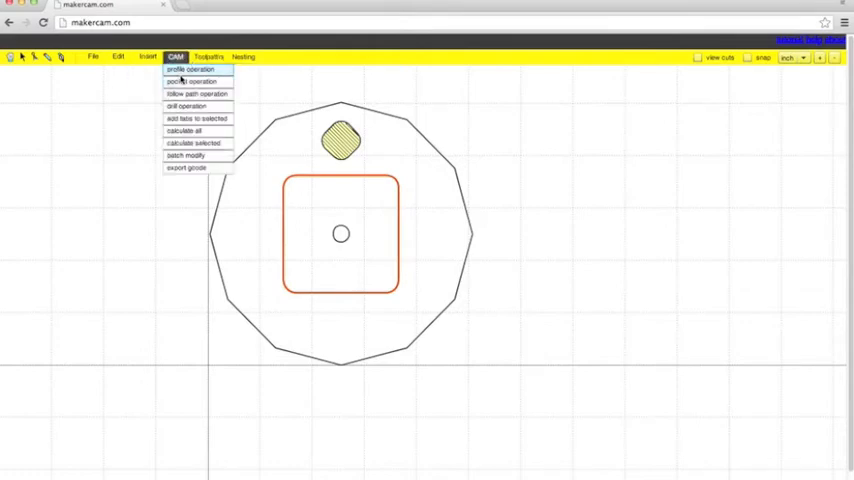
click(189, 81)
text(pocket_clock)
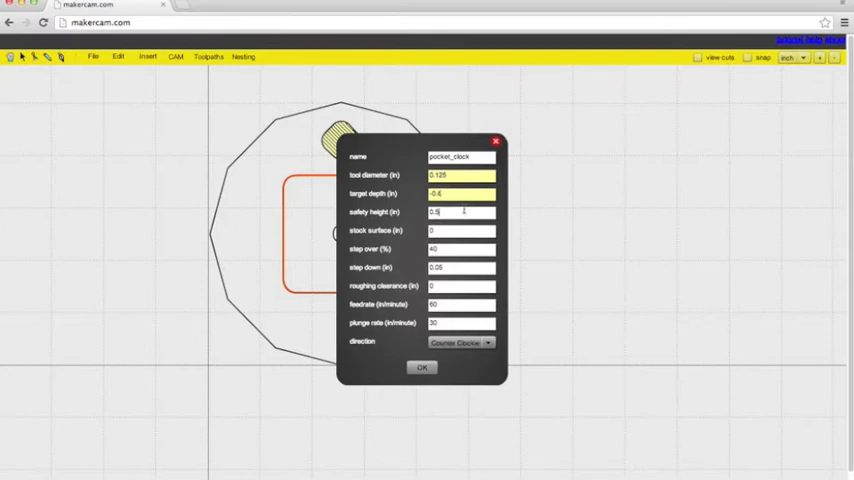
text(0.125)
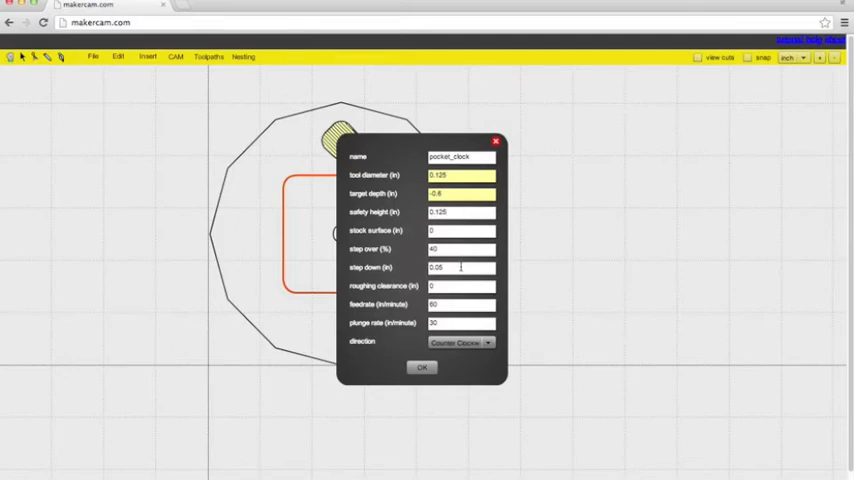
text(0.03125)
text(10)
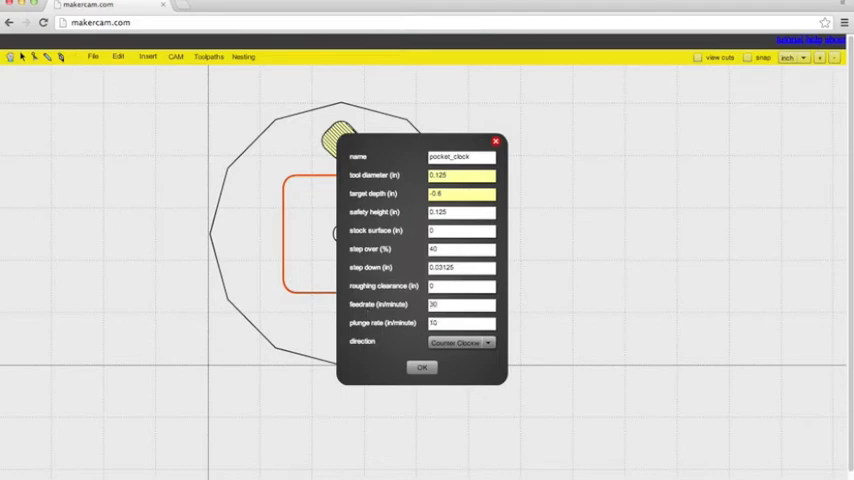
click(421, 367)
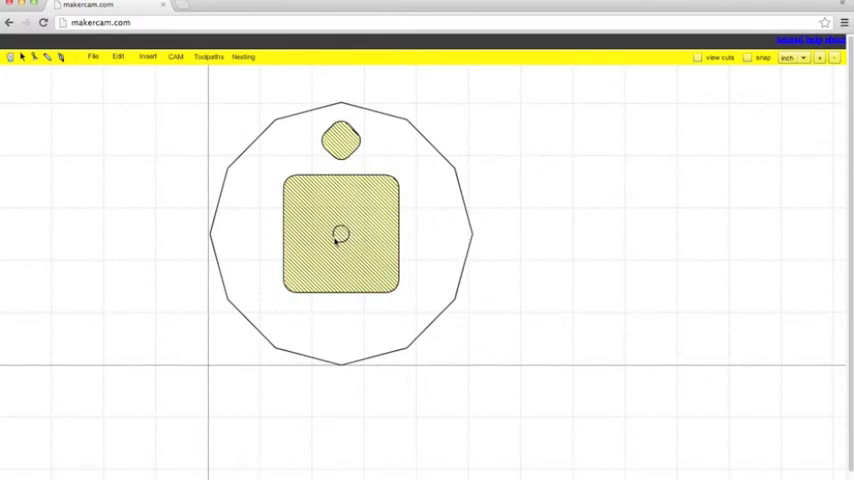
Step: Pocket the centre circle as pocket_centerhole with 0.125 tool, -0.76 depth, plunge 10
click(208, 56)
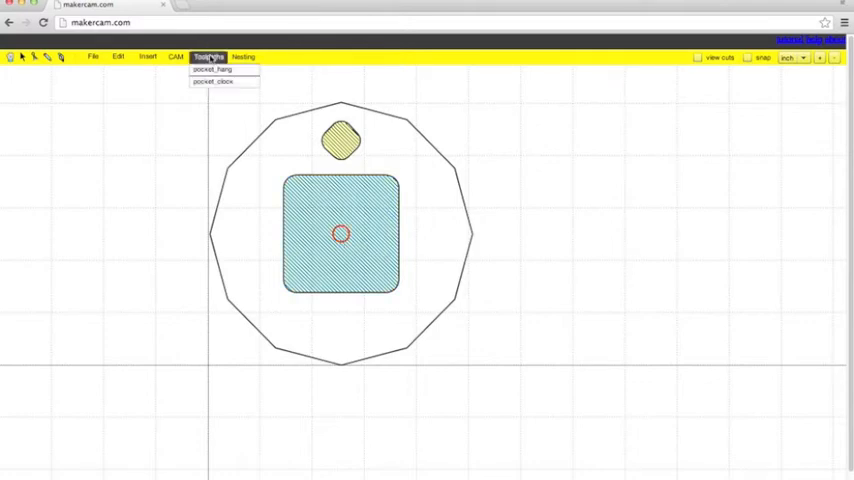
click(176, 56)
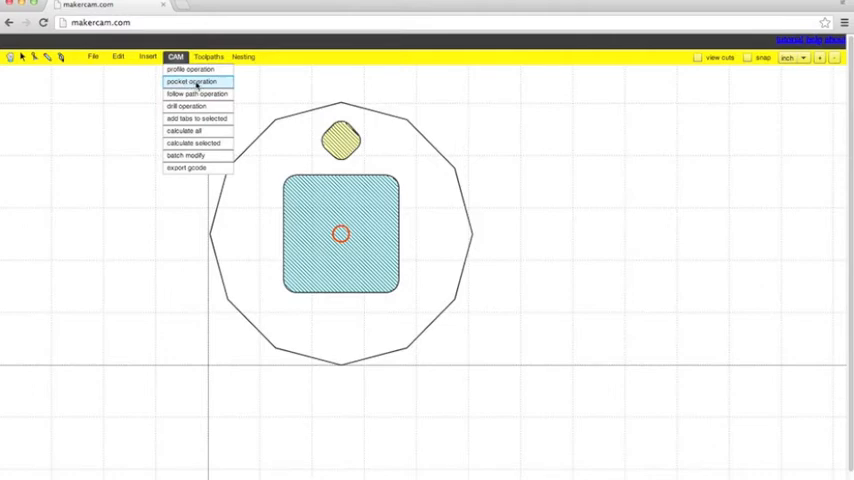
click(190, 81)
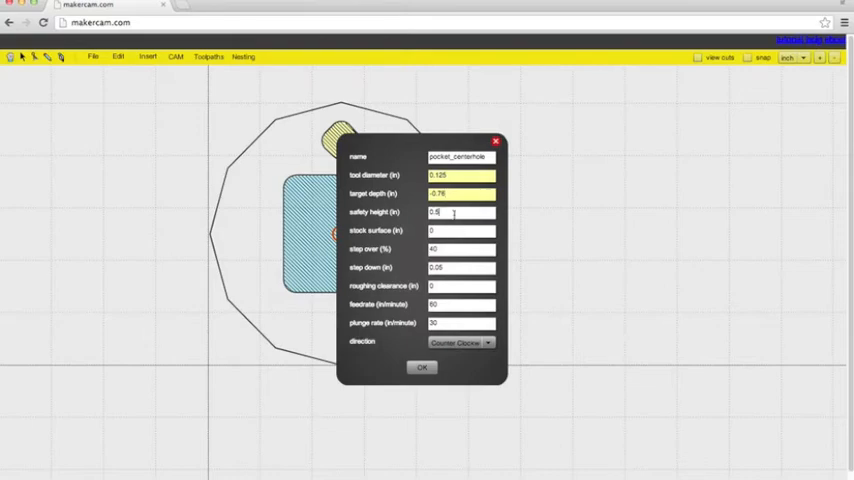
text(0.12)
click(461, 323)
text(10)
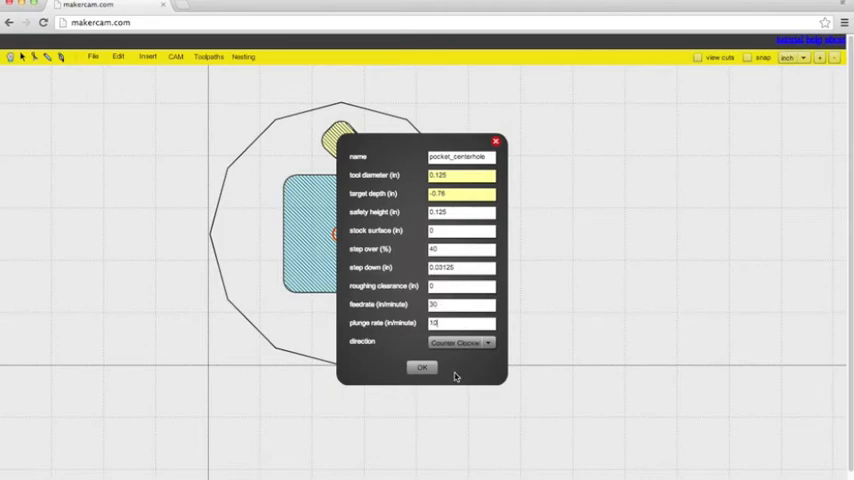
click(421, 367)
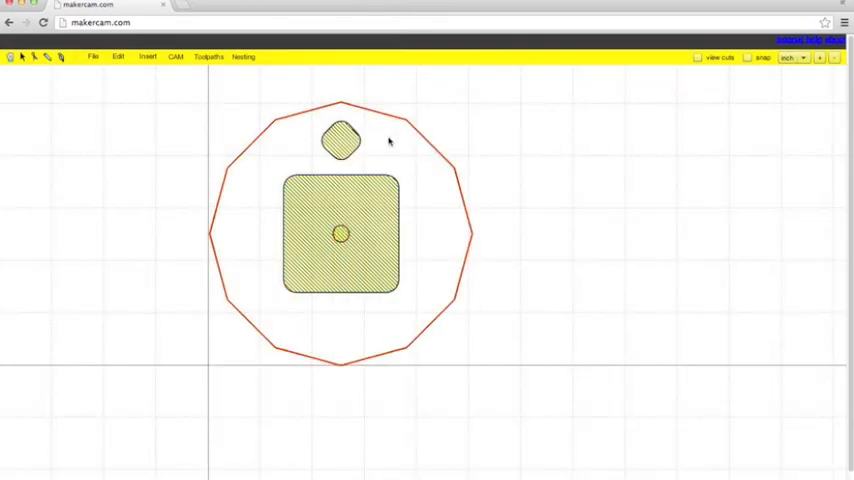
click(175, 56)
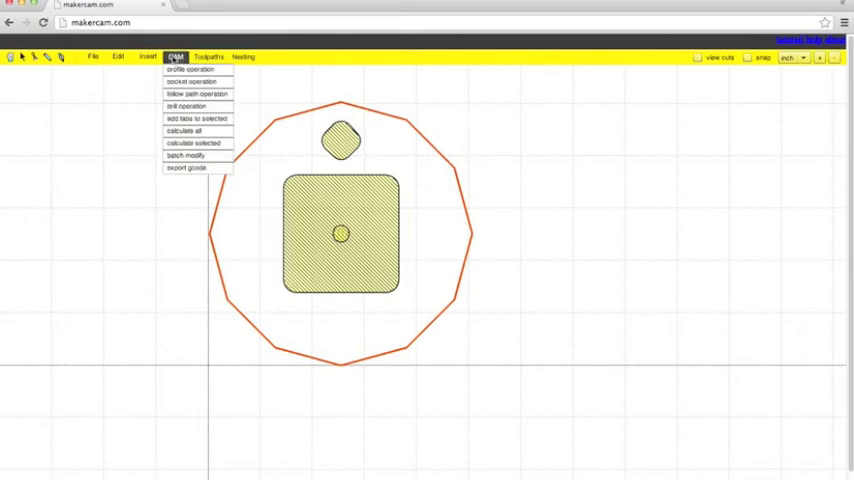
Step: Set profile_dode outside: 0.125 tool, -0.76 depth, safety 0.125, step down 0.0312
click(190, 69)
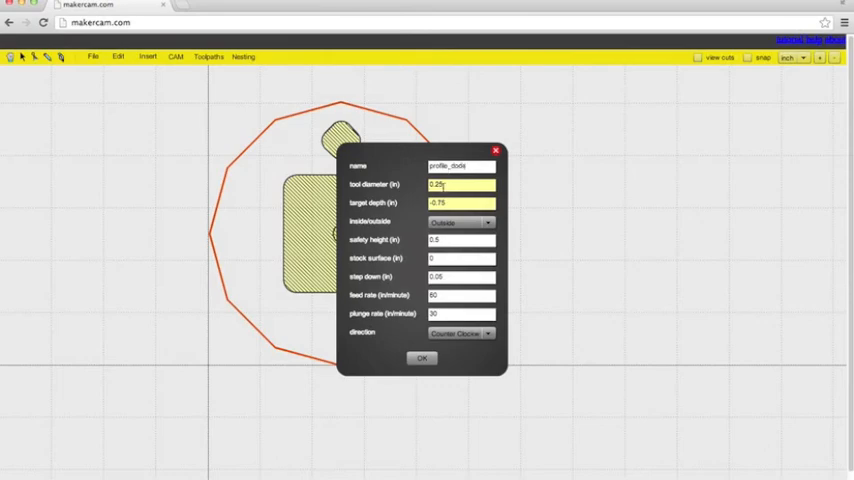
text(0.125)
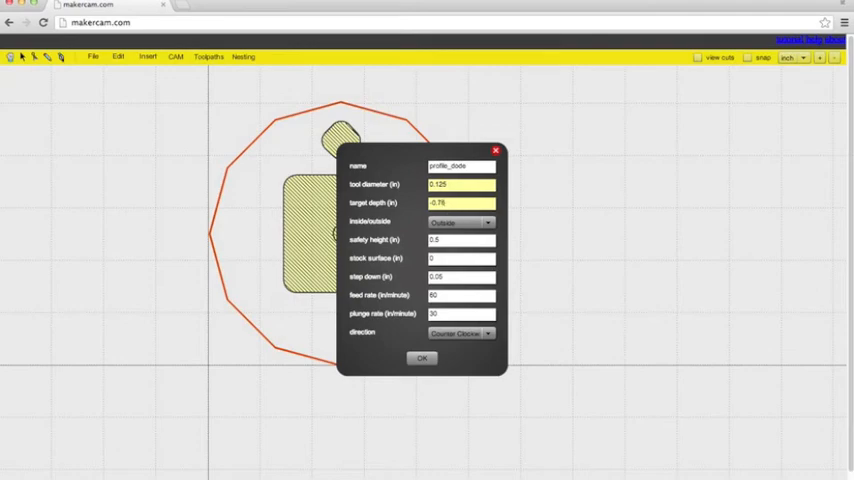
drag(420, 150, 470, 150)
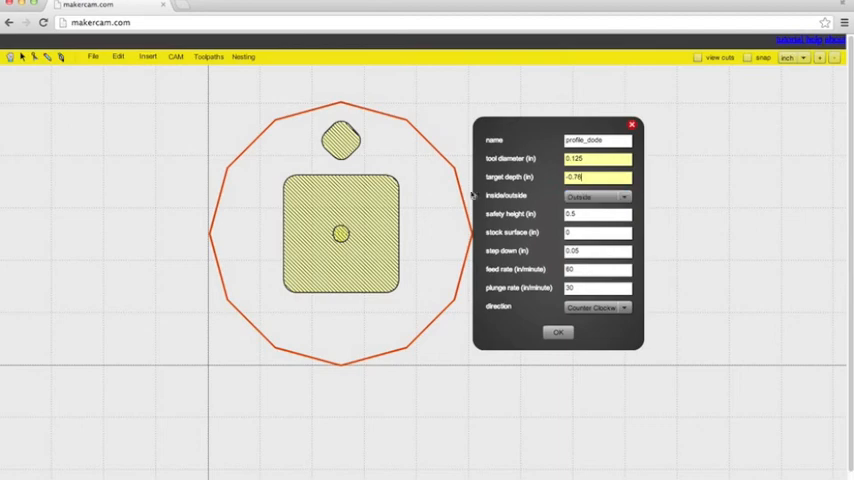
mouse_move(423, 136)
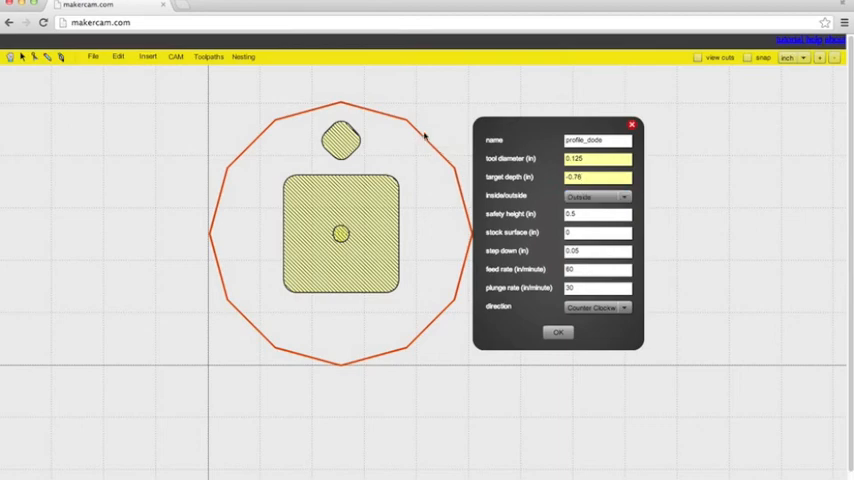
click(597, 195)
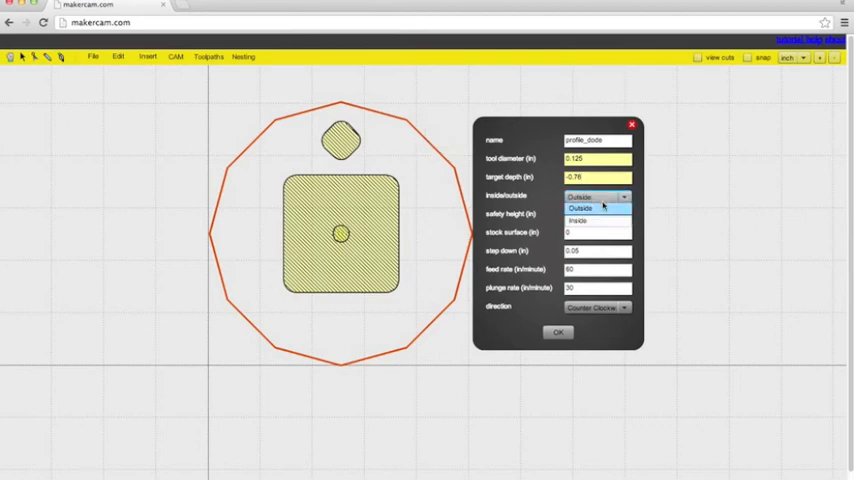
click(578, 196)
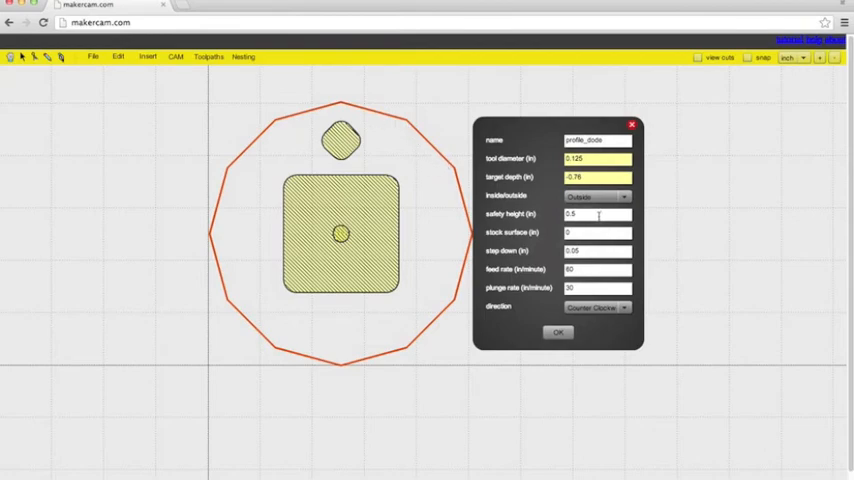
text(0.125)
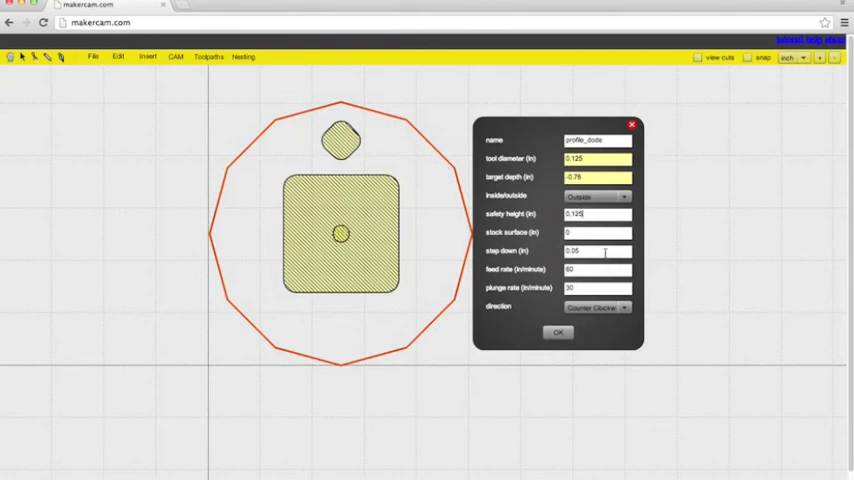
text(0.0312)
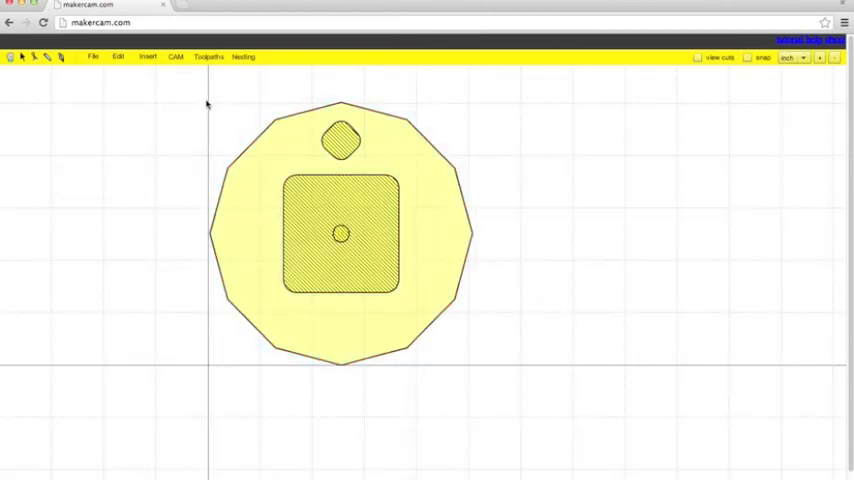
Step: Run CAM > calculate all to generate the three pockets and the profile
click(176, 56)
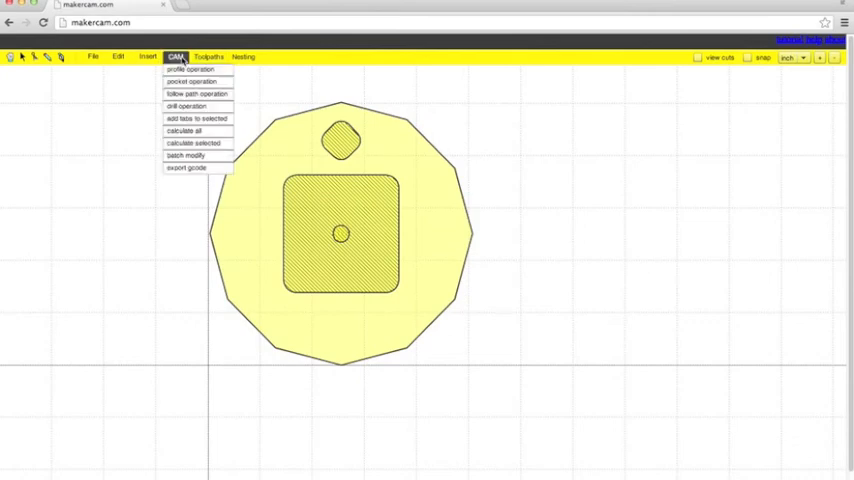
mouse_move(196, 131)
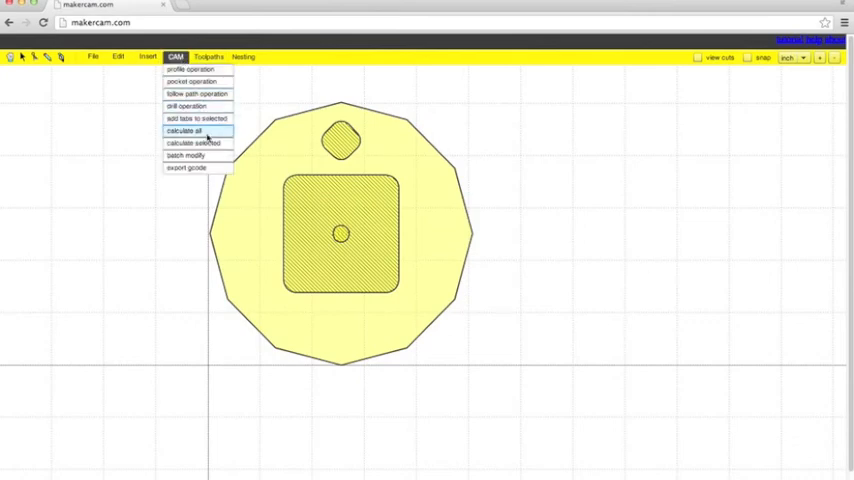
click(183, 131)
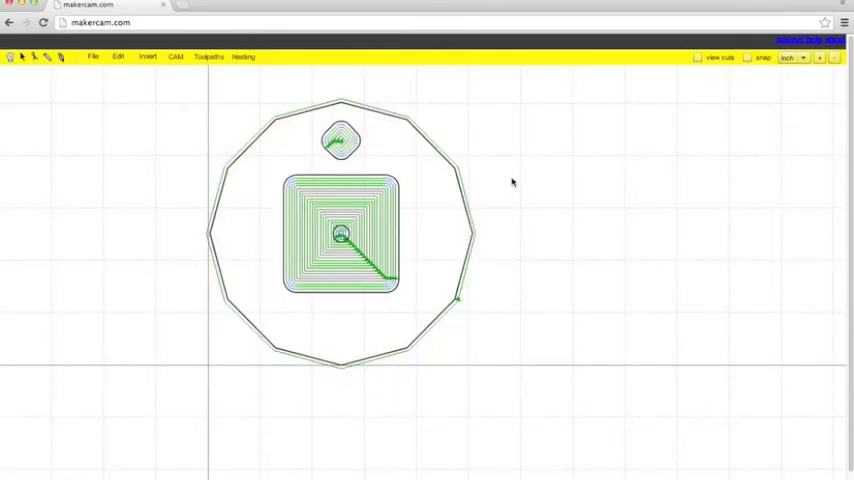
mouse_move(484, 146)
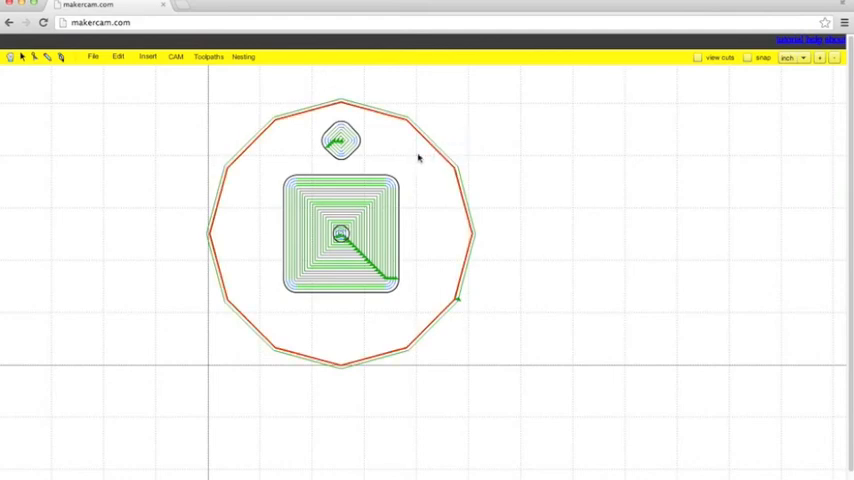
Step: Add tabs to the dodecagon profile: spacing 5, width 0.25, height 0.25
click(147, 56)
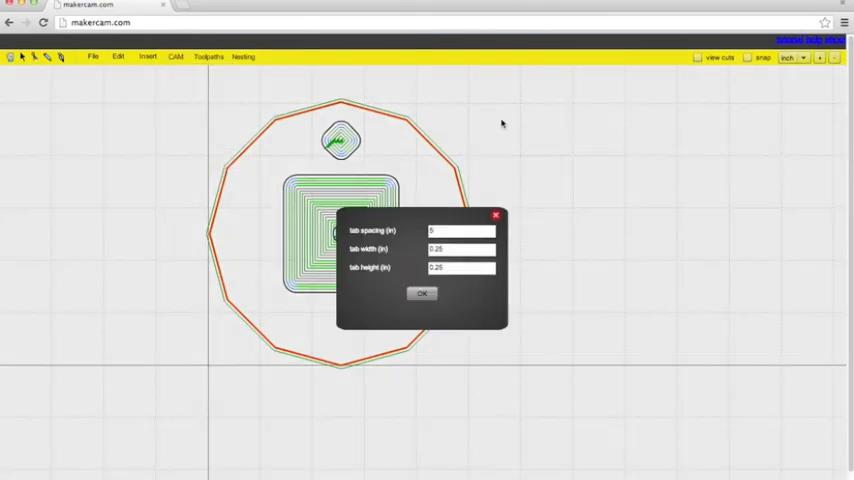
mouse_move(237, 130)
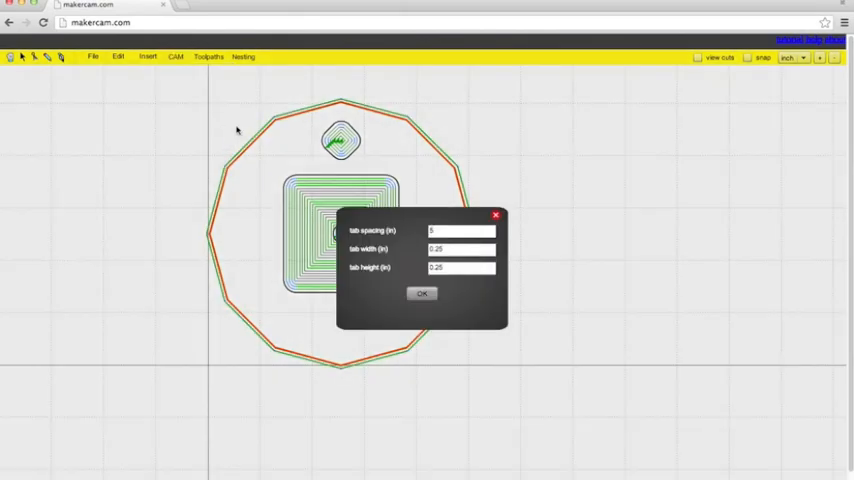
click(422, 292)
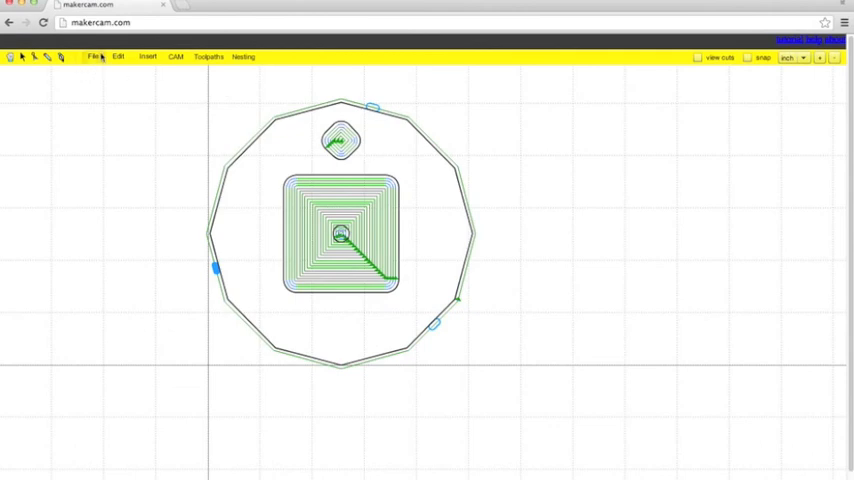
click(208, 56)
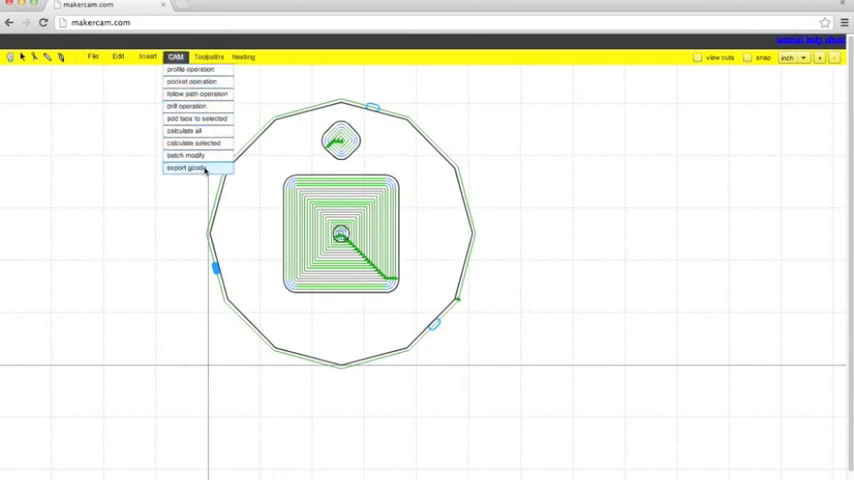
Step: Select all four toolpaths for Standard G-Code export to dodecagon.nc
click(186, 168)
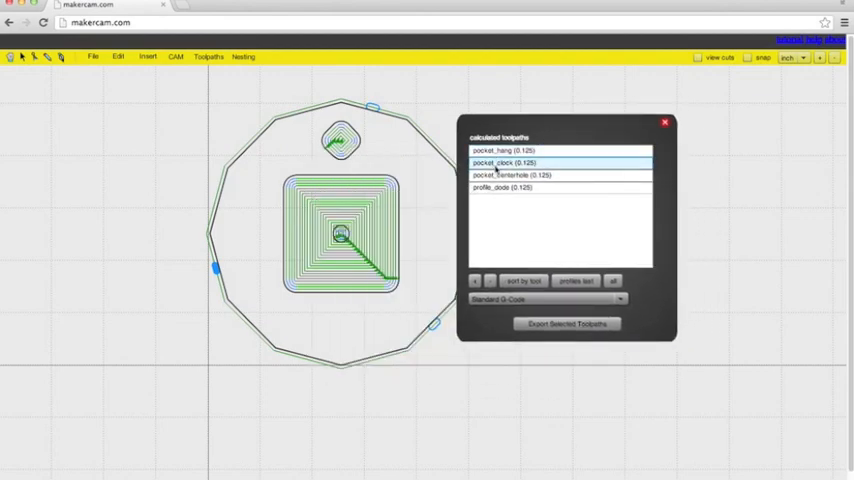
click(510, 175)
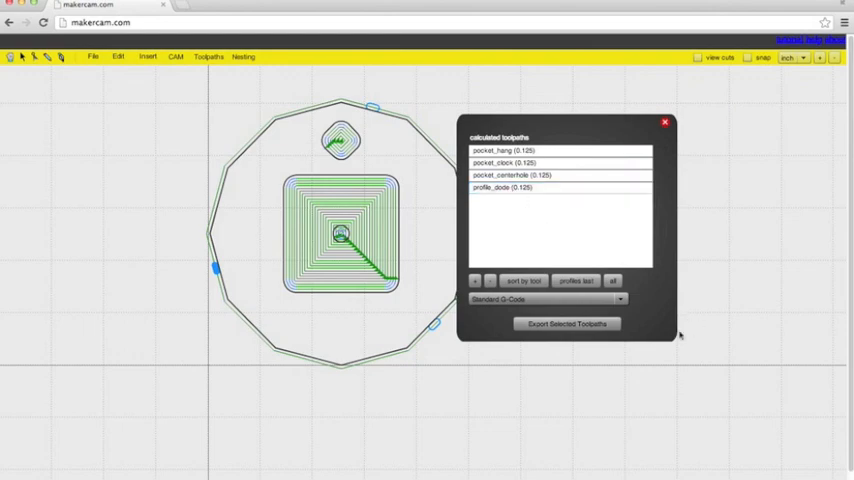
click(613, 281)
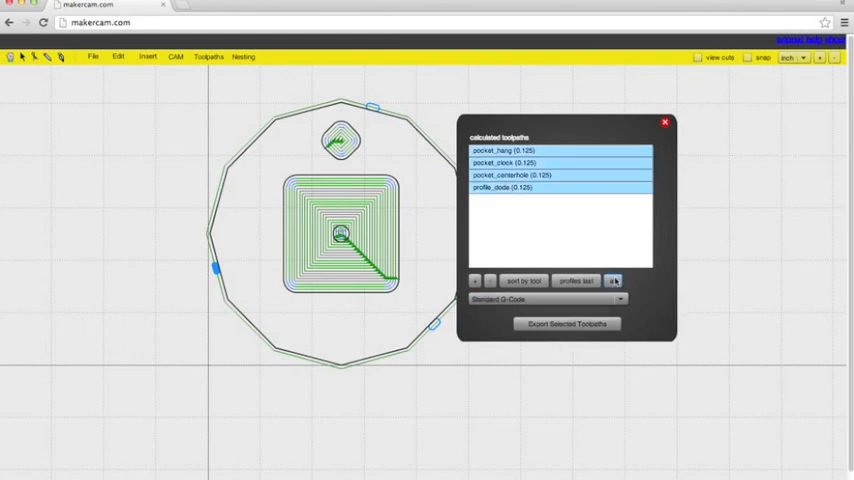
click(567, 323)
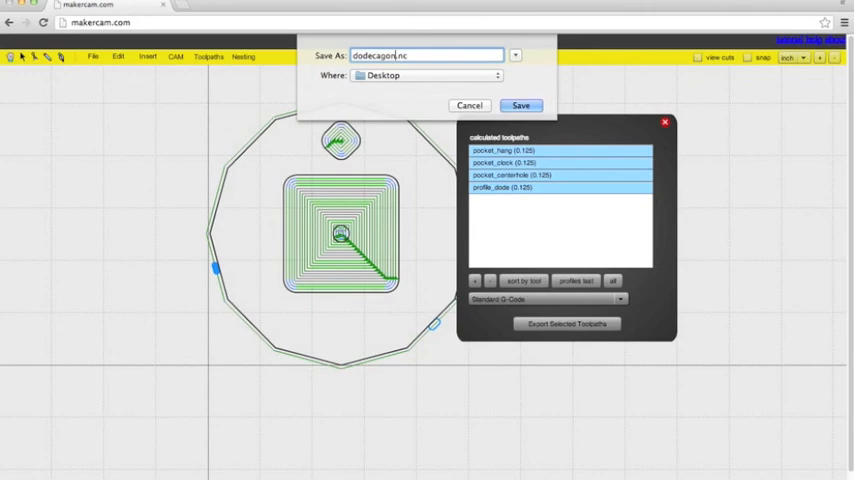
Step: Add an underscore to the file name so it reads dodecagon_.nc on the Desktop
text(_)
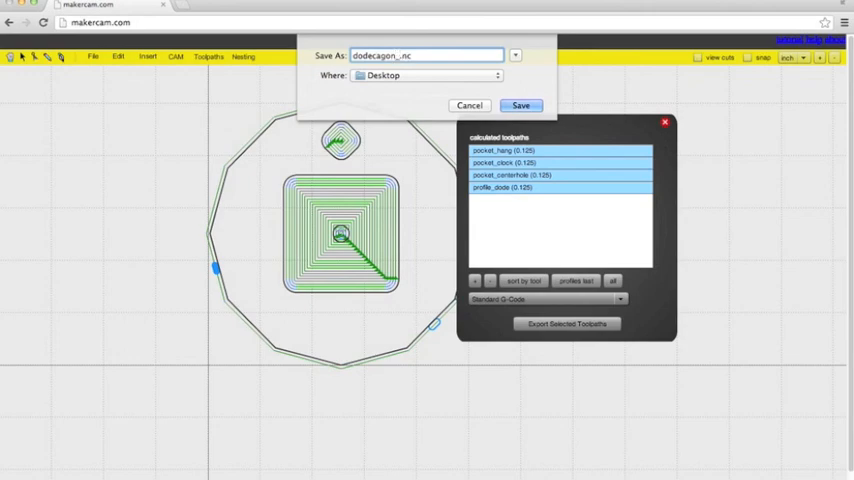